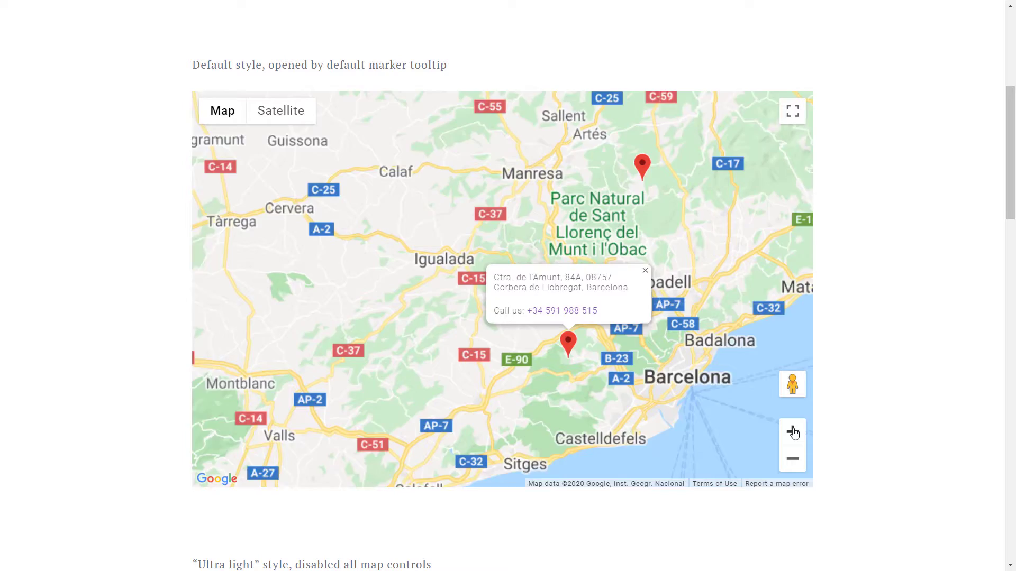
- Zoom the default example map, browse the styled map examples, and reach the Dashboard
left_click(792, 432)
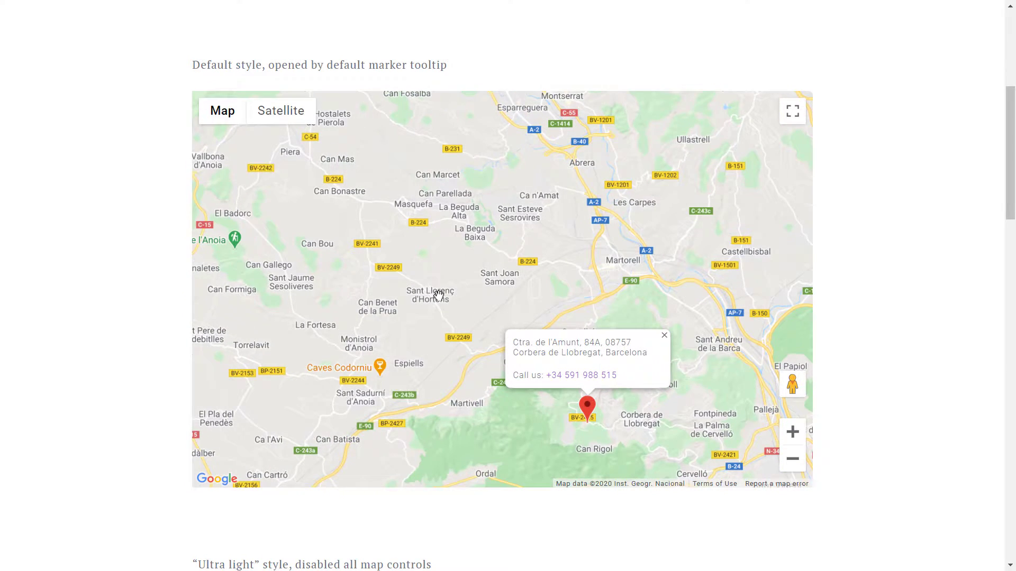
scroll("down", 3)
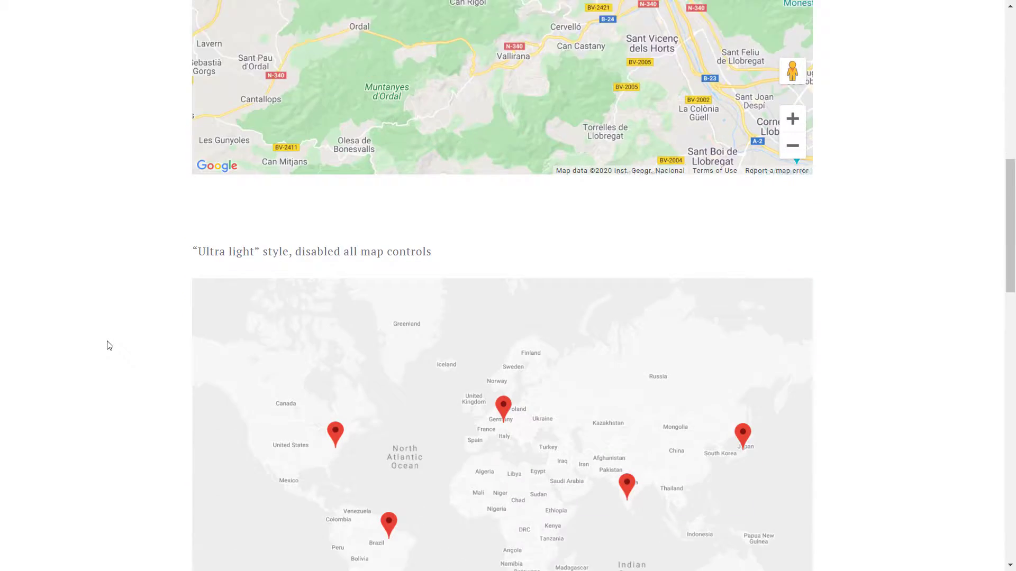
scroll("down", 3)
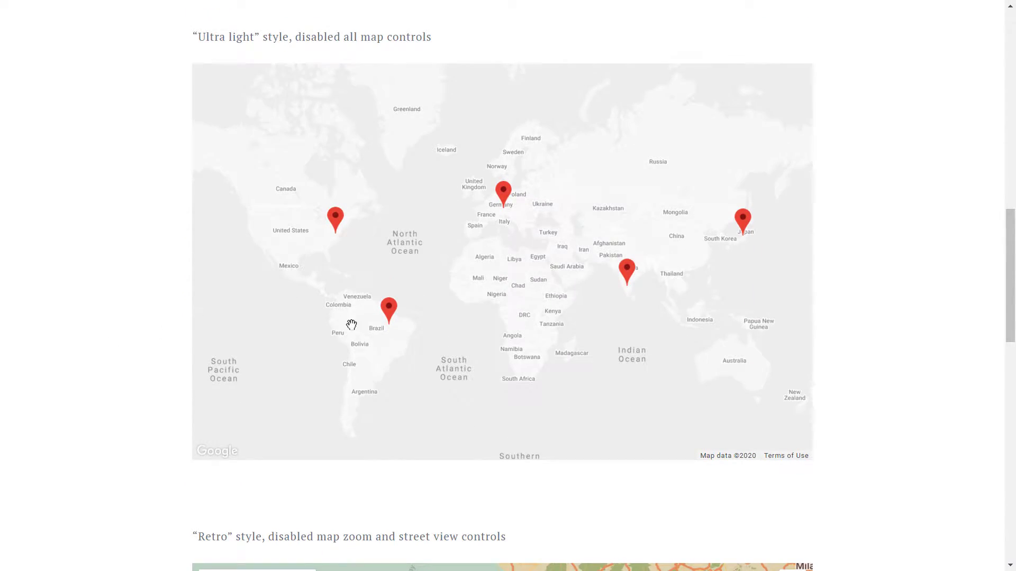
left_click(388, 307)
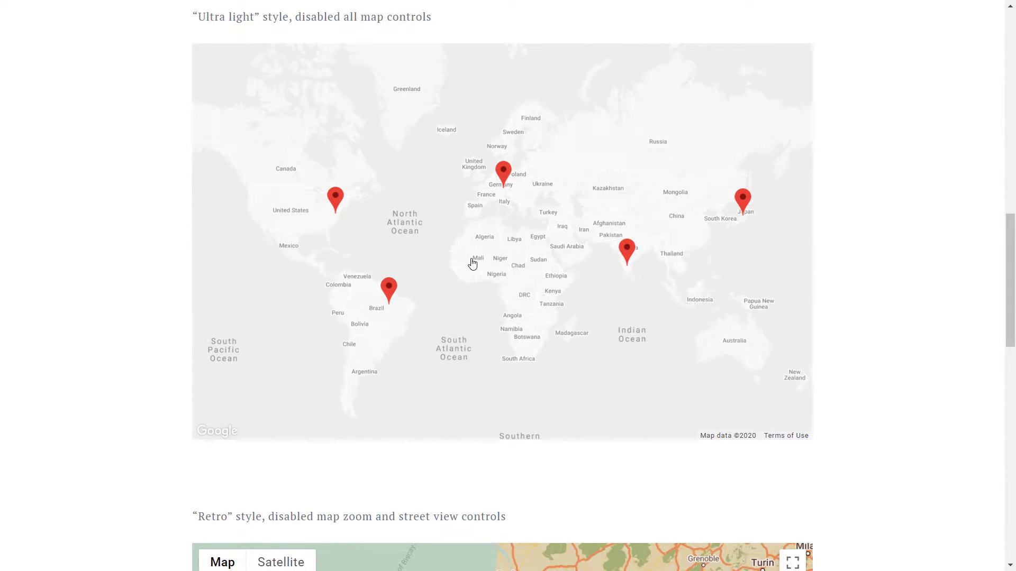
scroll("down", 3)
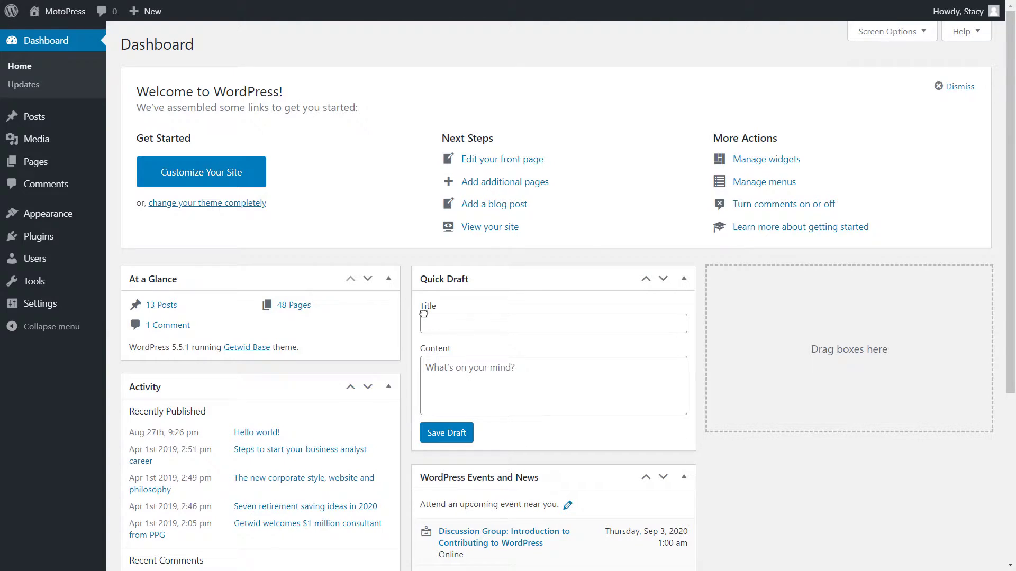
mouse_move(348, 291)
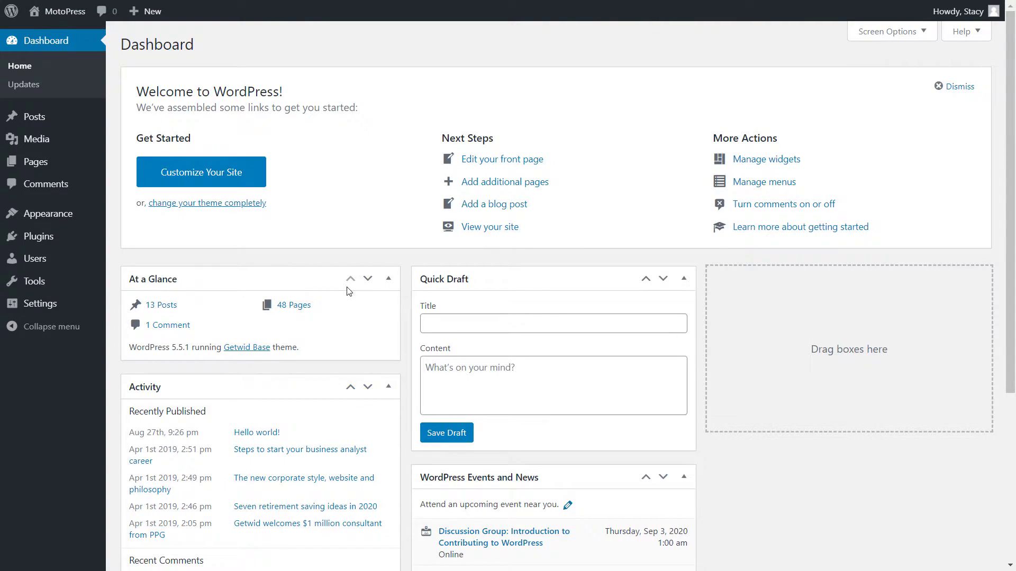
- Go via Plugins and All Pages to add a new page titled 'Google Maps Block'
left_click(38, 236)
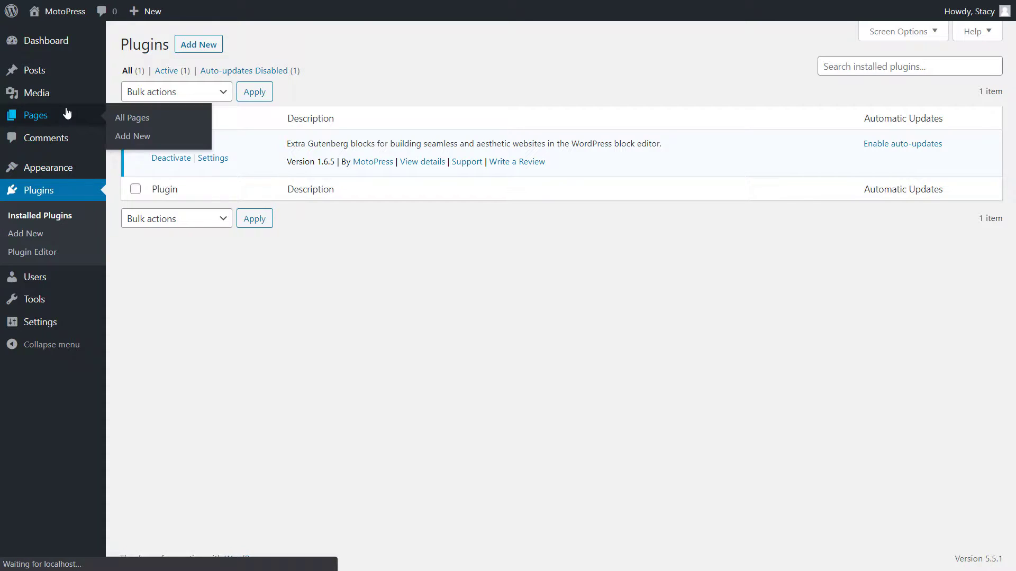
left_click(132, 117)
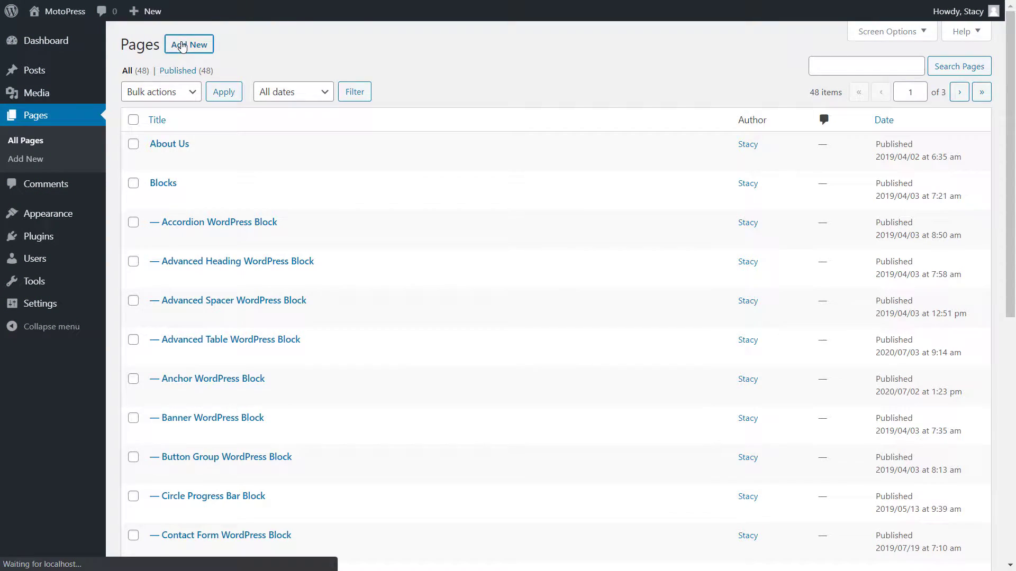
left_click(189, 44)
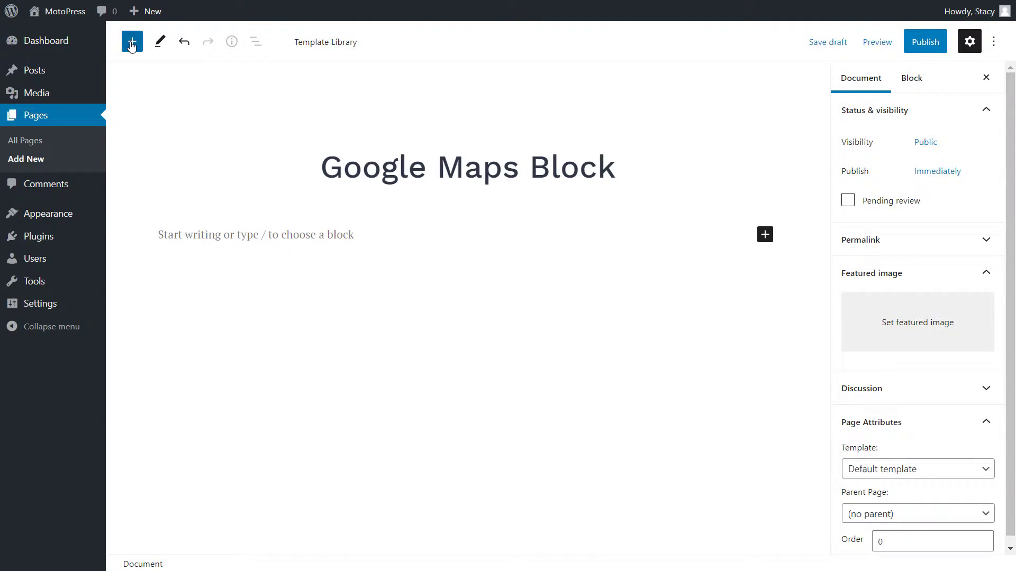
- Insert the Google Maps block found by searching 'goog' and paste in the API key
left_click(132, 41)
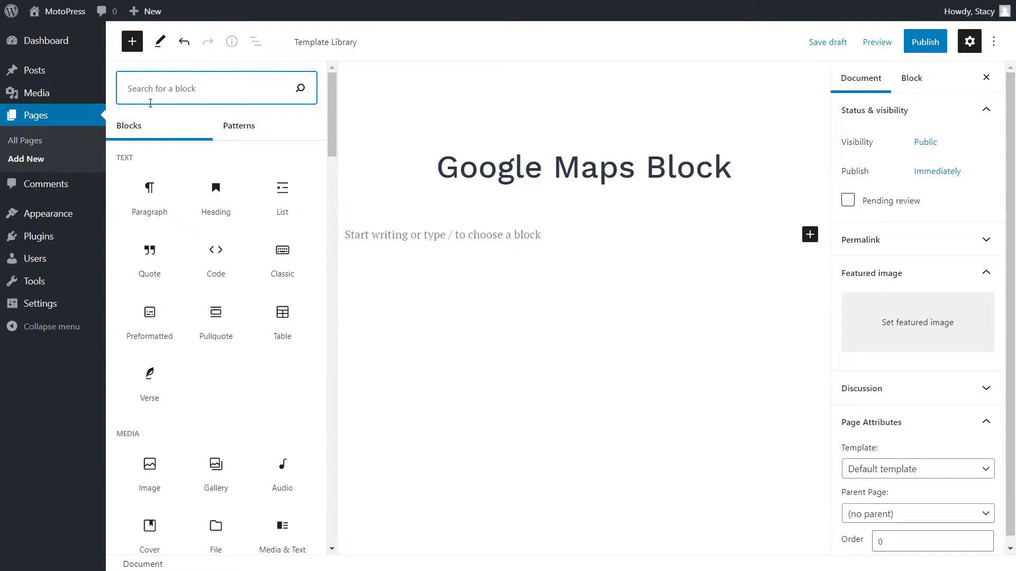
type("goog")
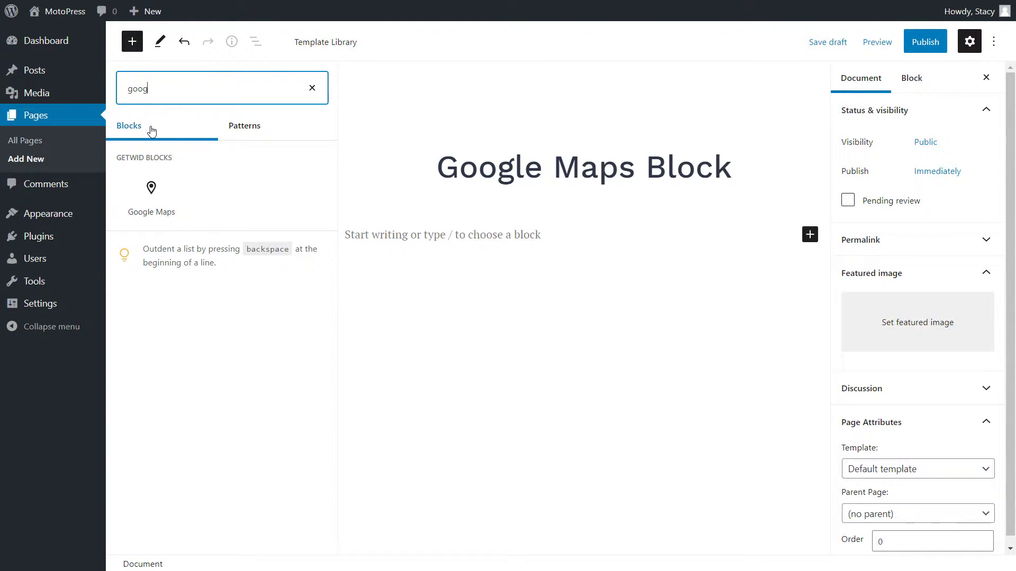
left_click(151, 187)
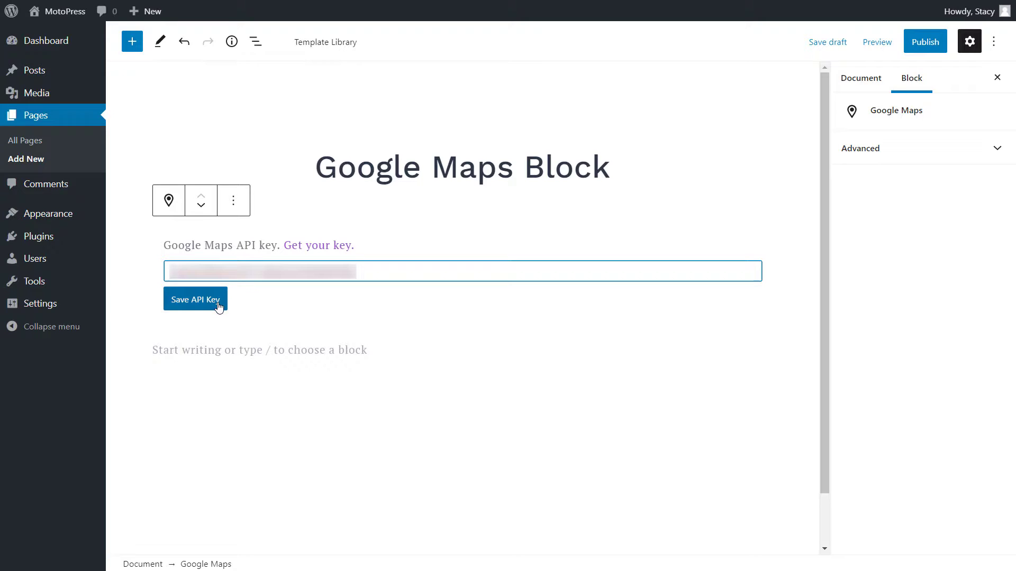
- Save the Maps API key and check the Getwid key field under Settings > Writing
left_click(196, 299)
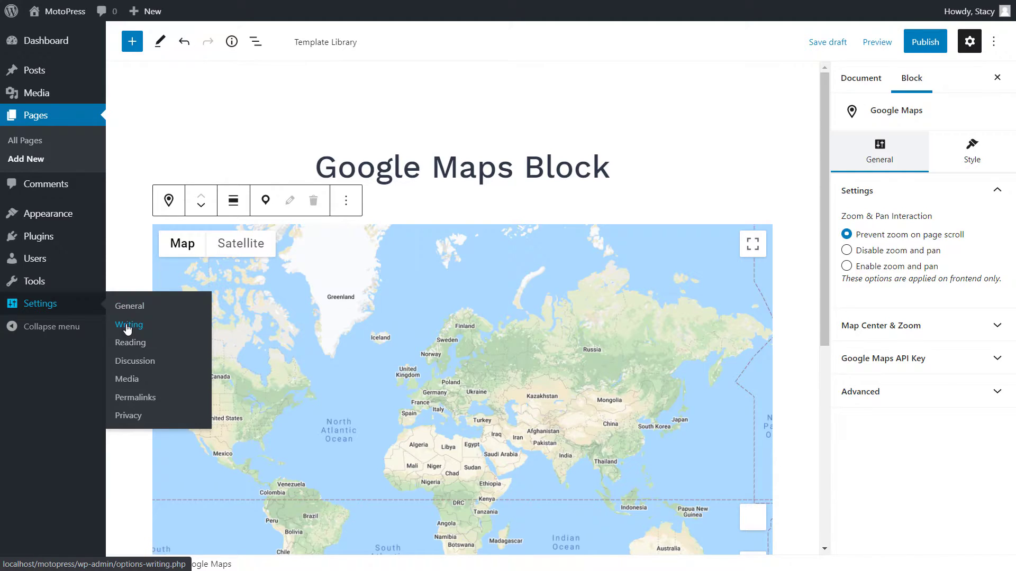
left_click(129, 325)
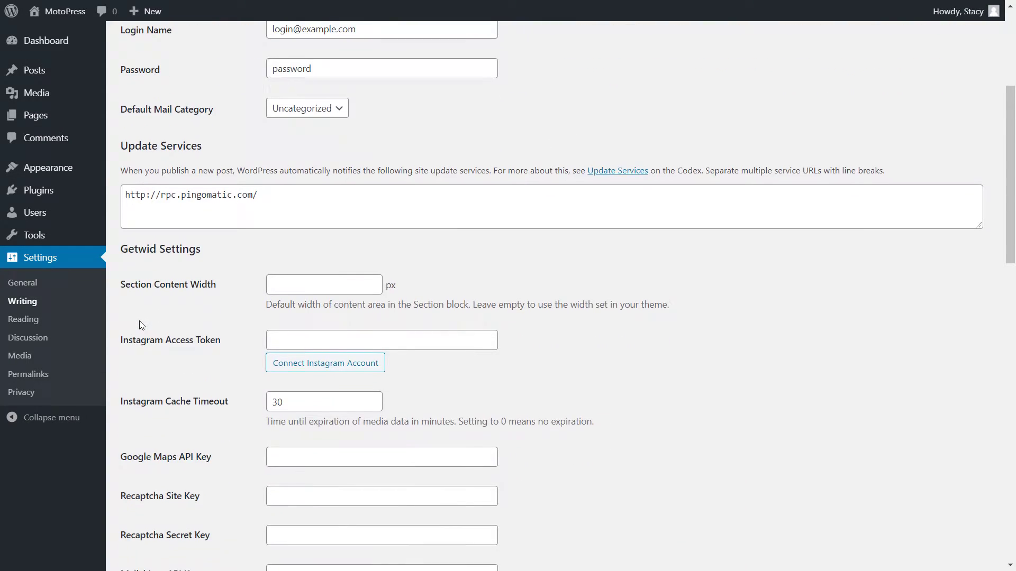
scroll("down", 3)
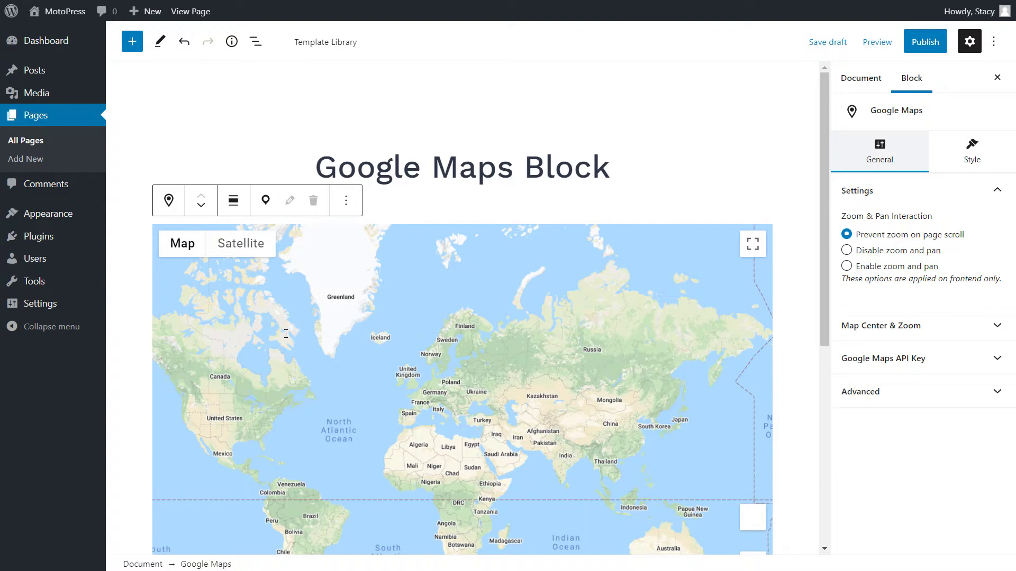
mouse_move(398, 340)
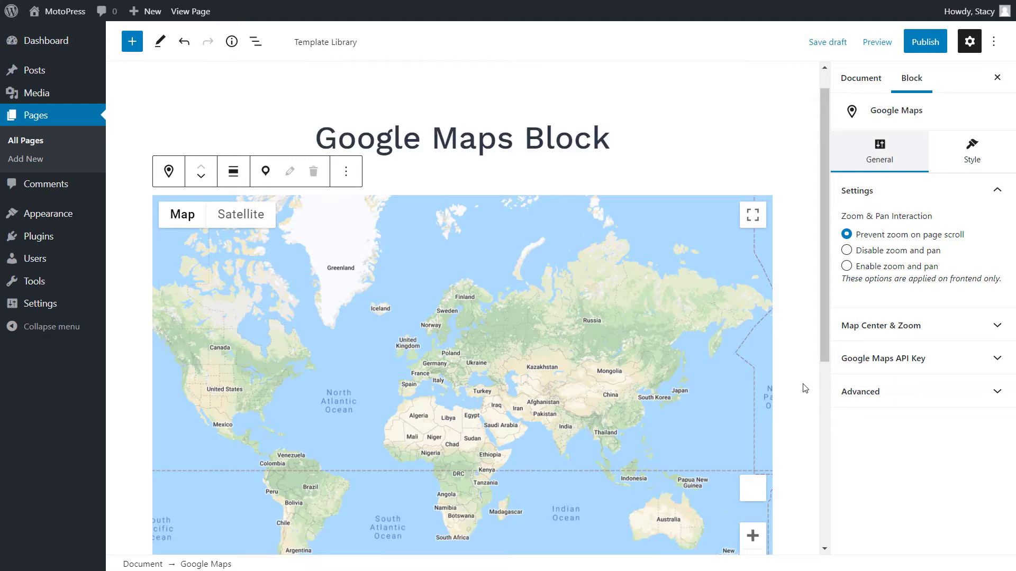
- Try disabling and enabling zoom and pan, then reselect Prevent zoom on page scroll
scroll("down", 3)
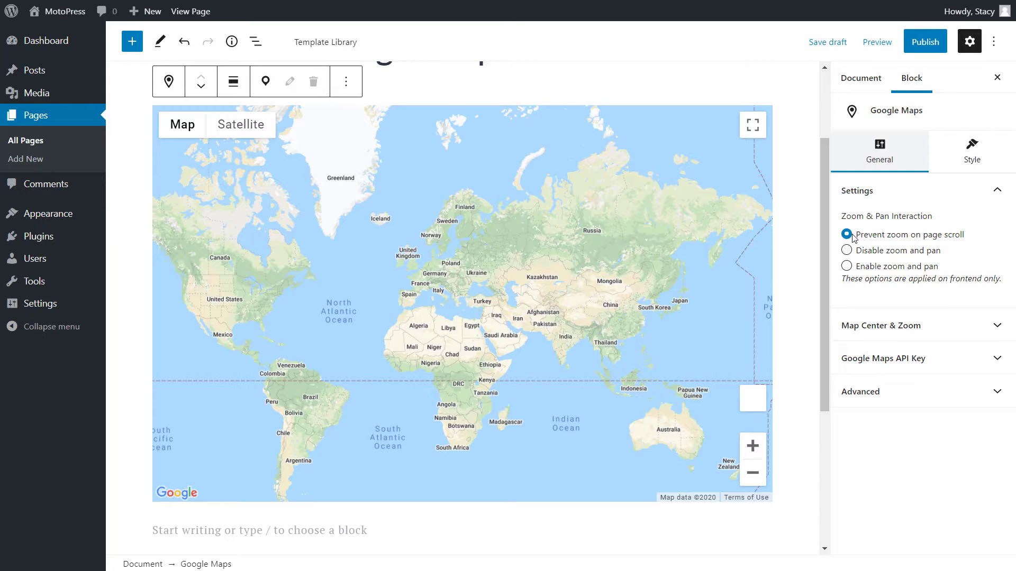
left_click(846, 251)
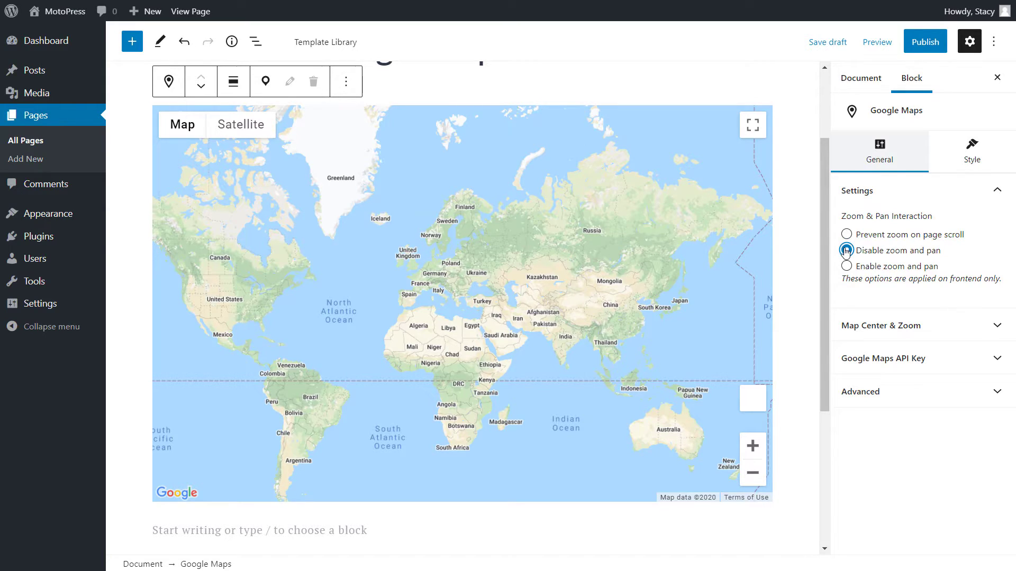
left_click(846, 266)
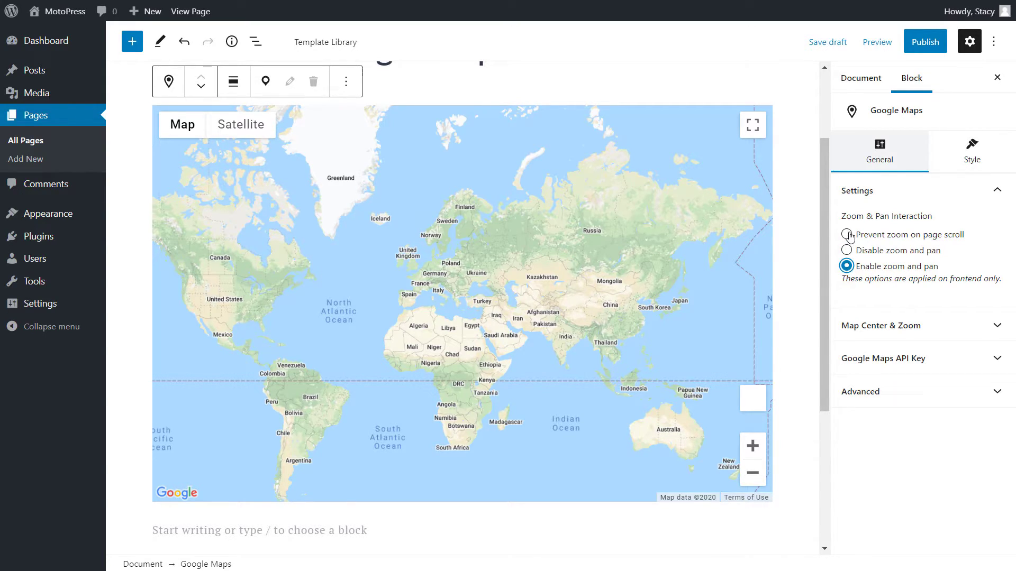
left_click(846, 235)
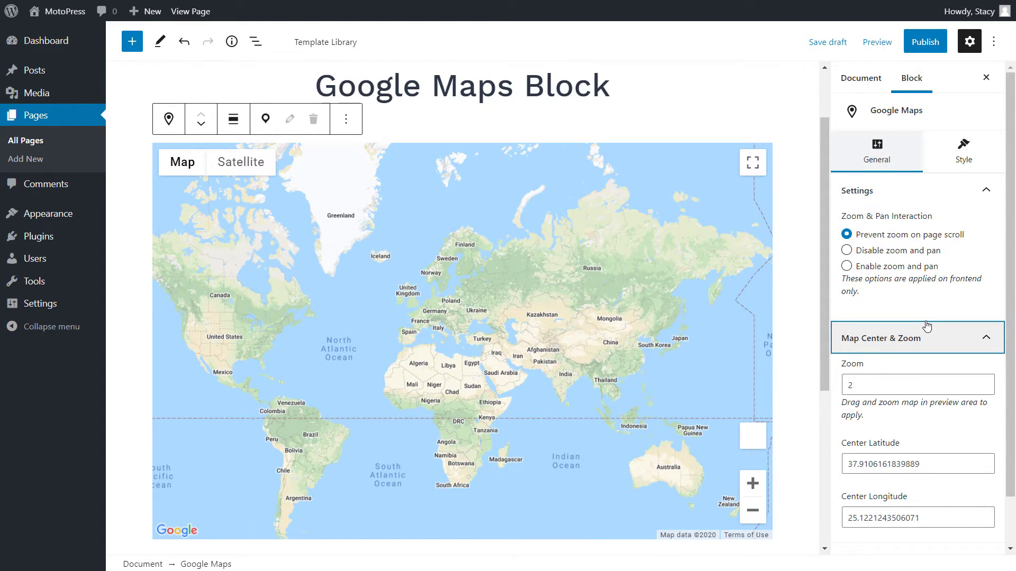
- Zoom the map preview in on the Úbeda area and set Zoom to 11
left_click(752, 483)
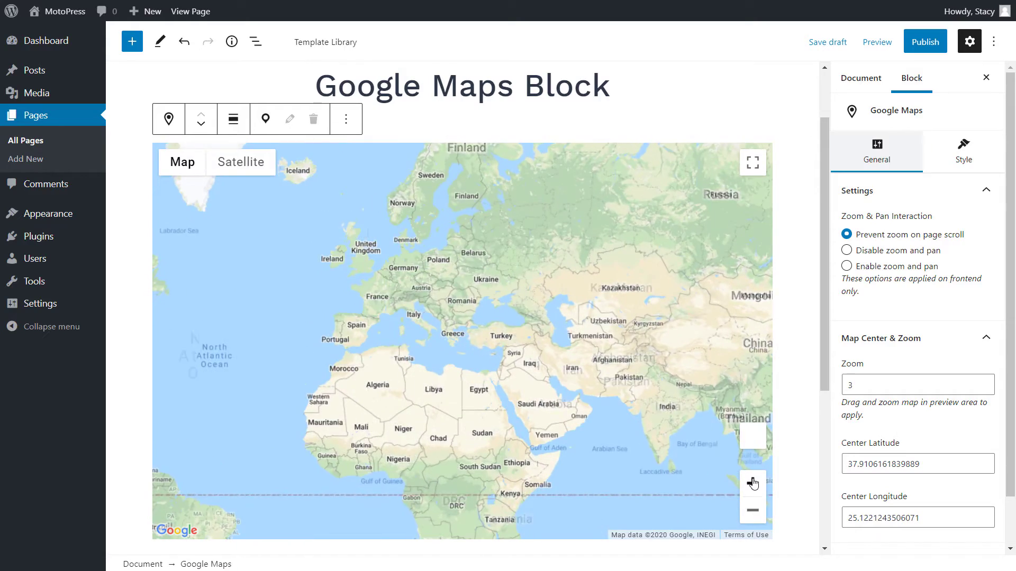
left_click(752, 484)
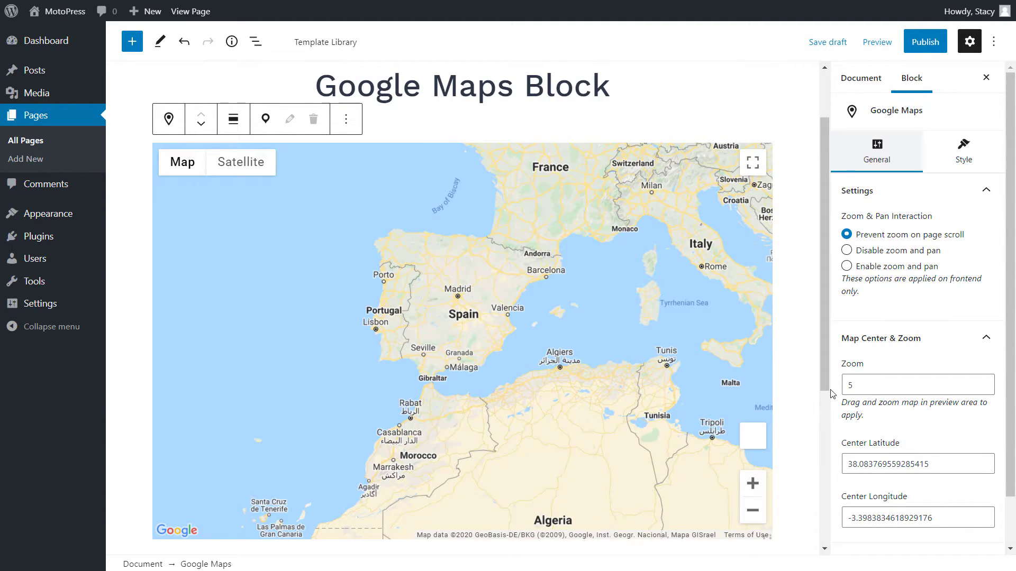
left_click(909, 385)
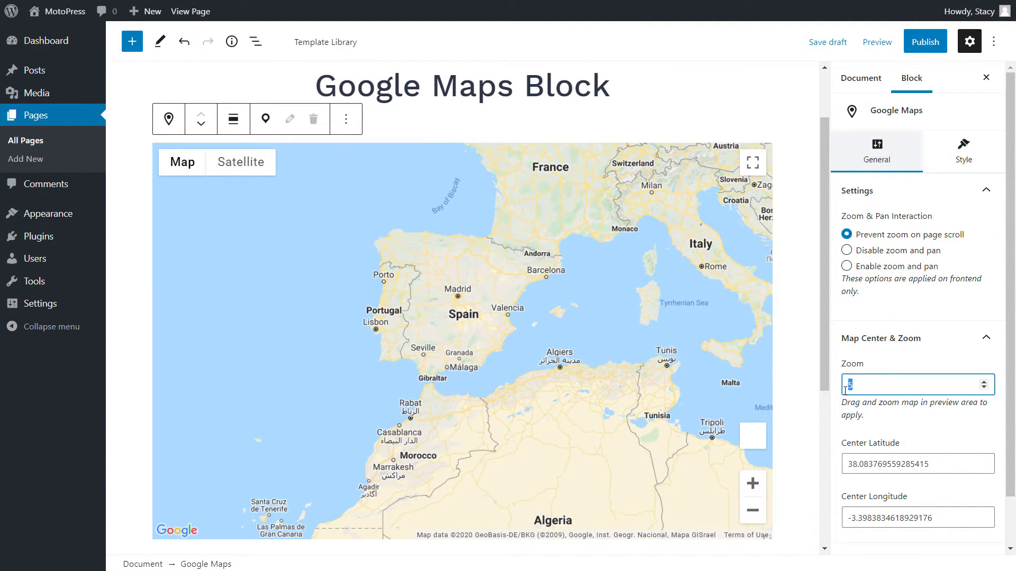
type("11")
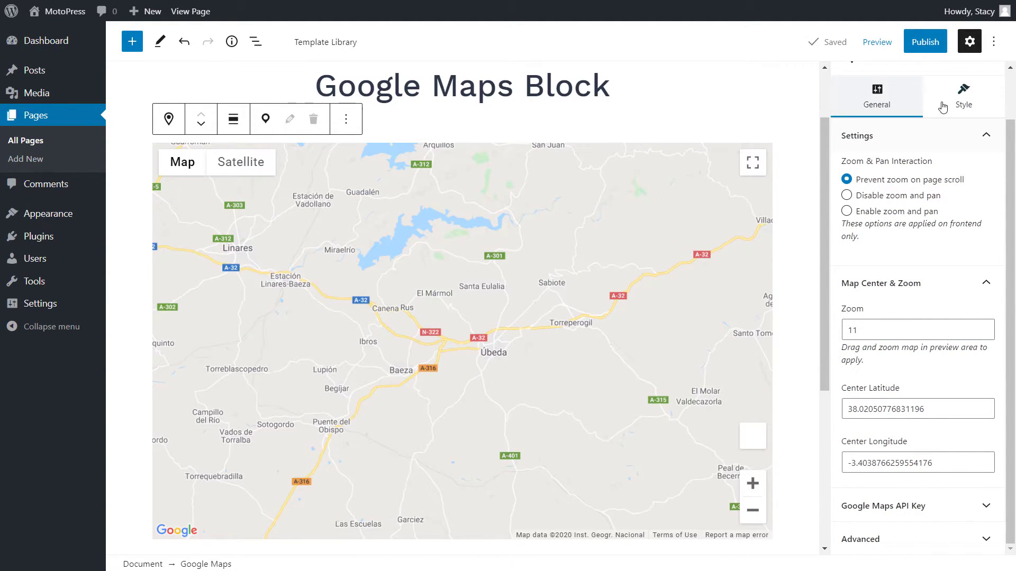
- In the Style tab, drag Map Height down to 198 and back to 600
left_click(963, 100)
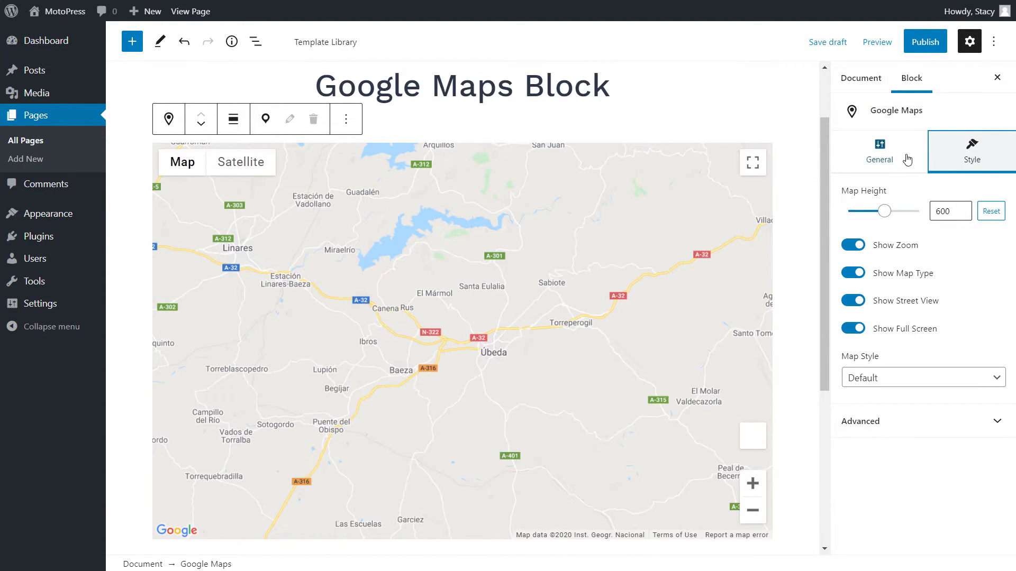
left_click_drag(885, 211, 854, 211)
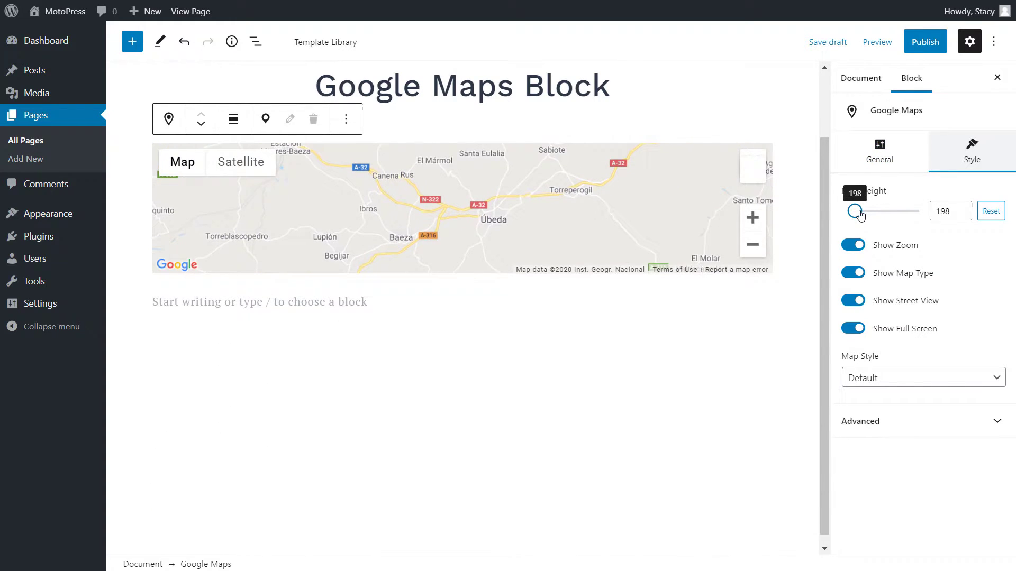
left_click_drag(858, 211, 886, 211)
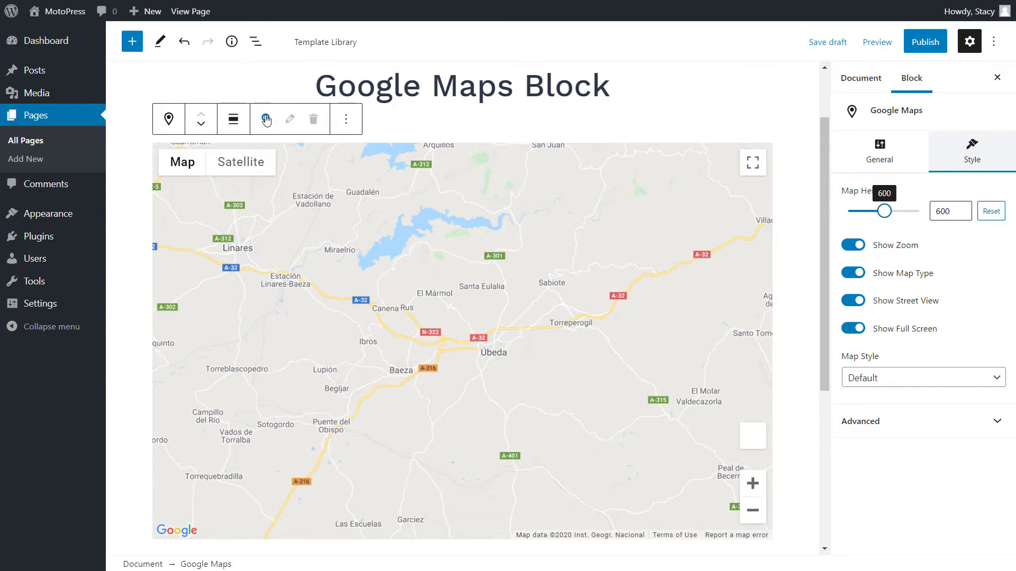
left_click(233, 119)
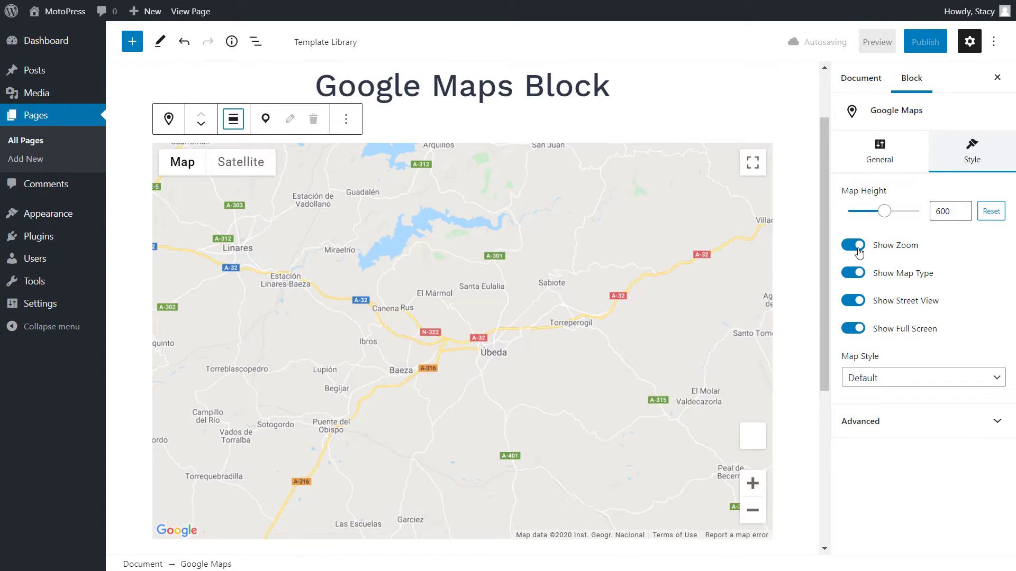
left_click(853, 245)
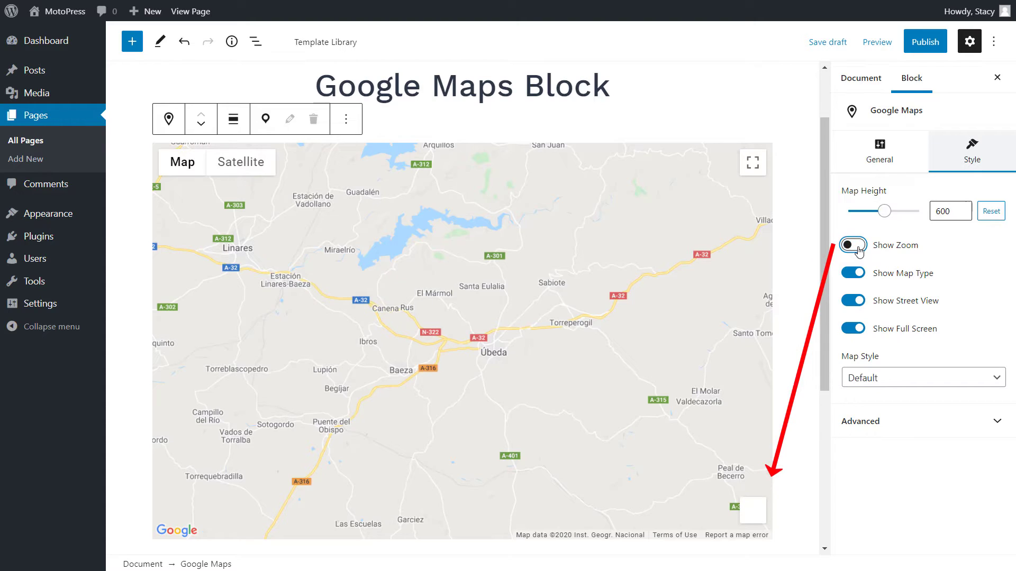
left_click(852, 245)
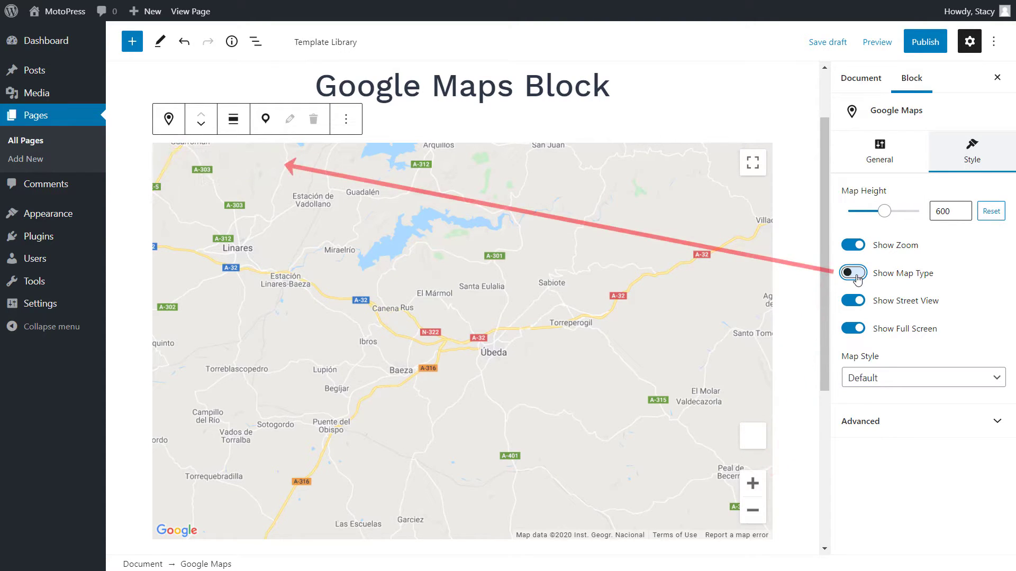
left_click(853, 273)
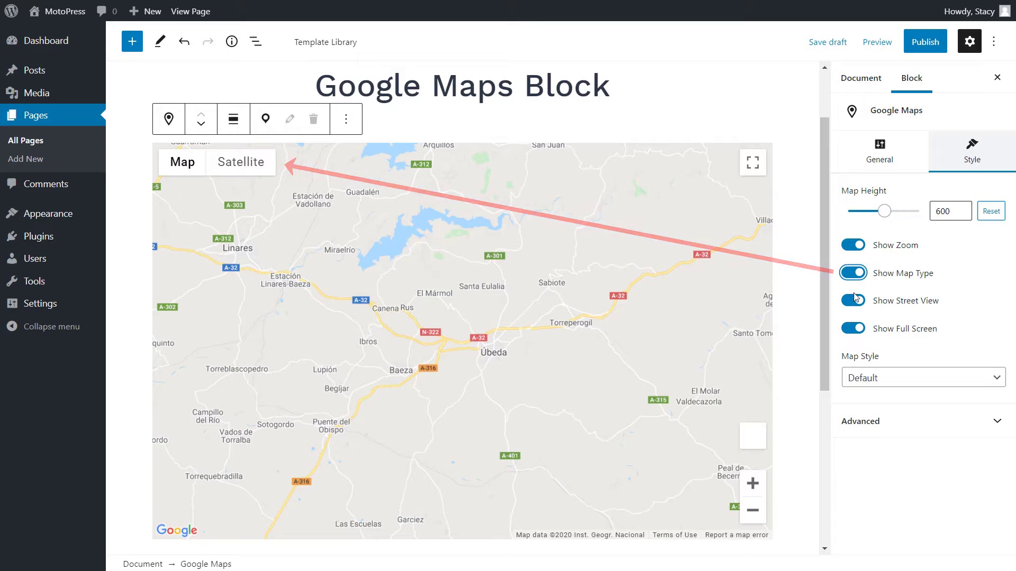
left_click(853, 301)
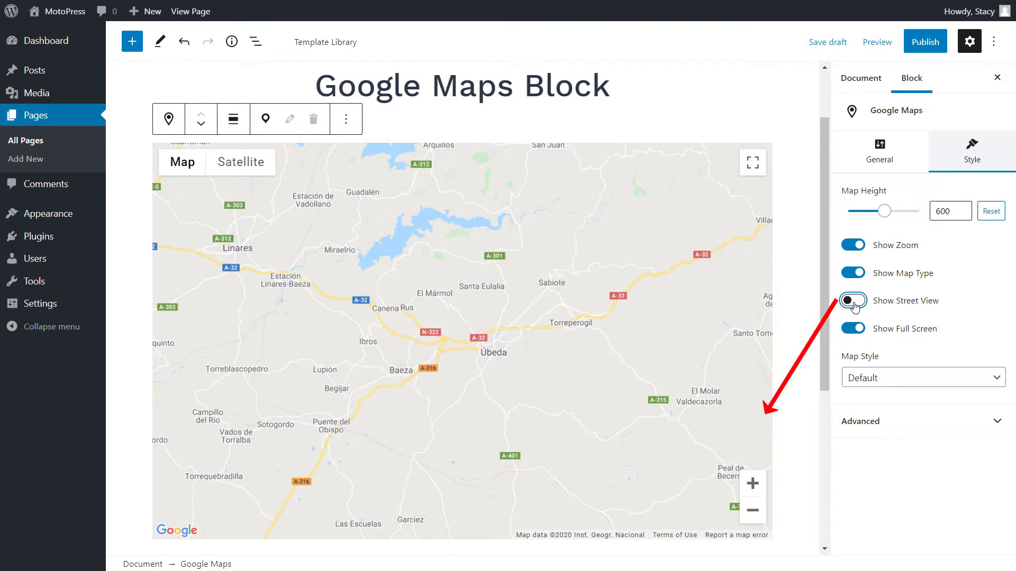
left_click(853, 328)
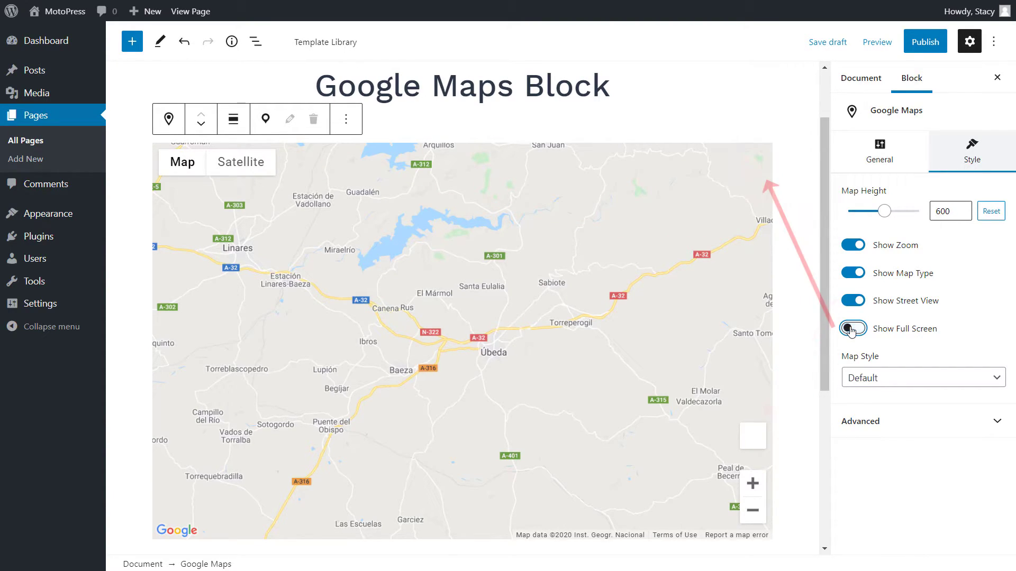
left_click(853, 328)
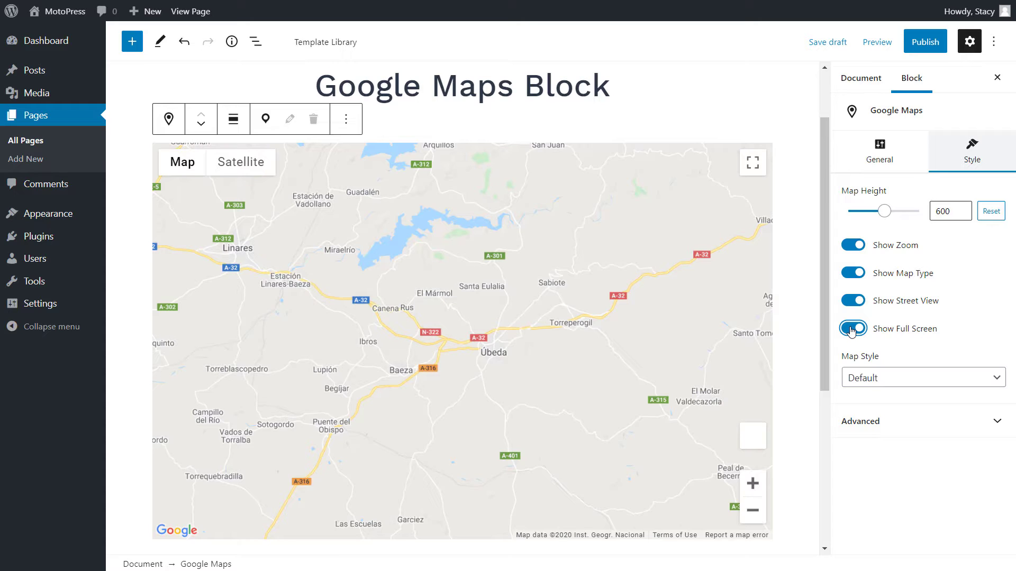
- Preview Shades of Grey, No Labels and Vintage styles, choose Custom, and open Advanced settings
left_click(923, 378)
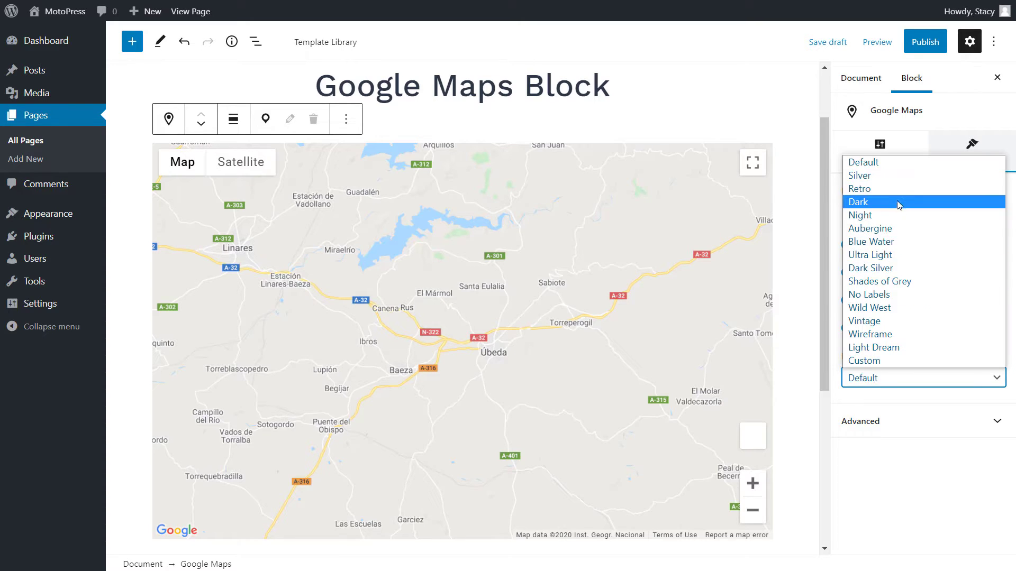
left_click(880, 281)
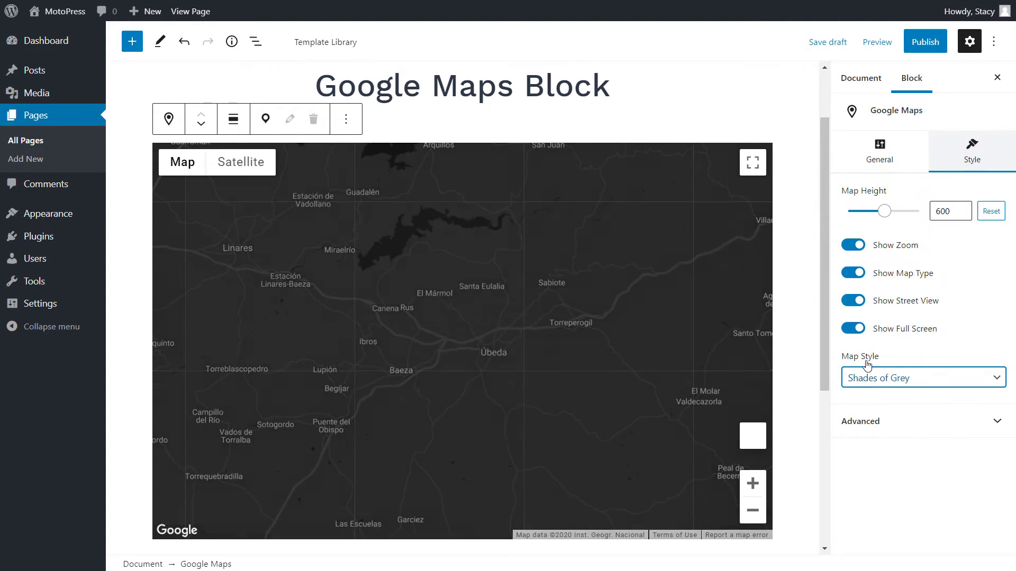
left_click(923, 377)
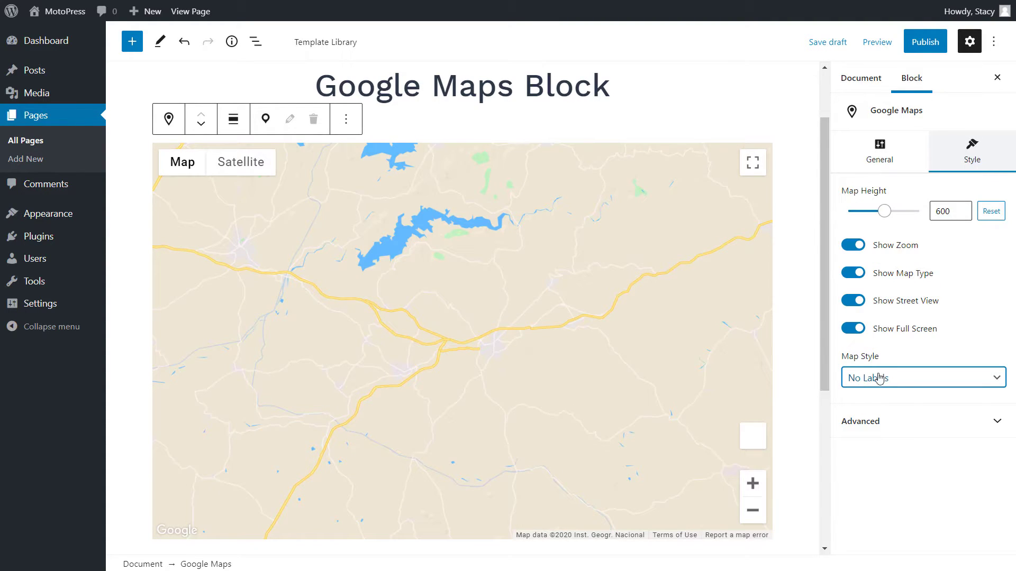
left_click(923, 378)
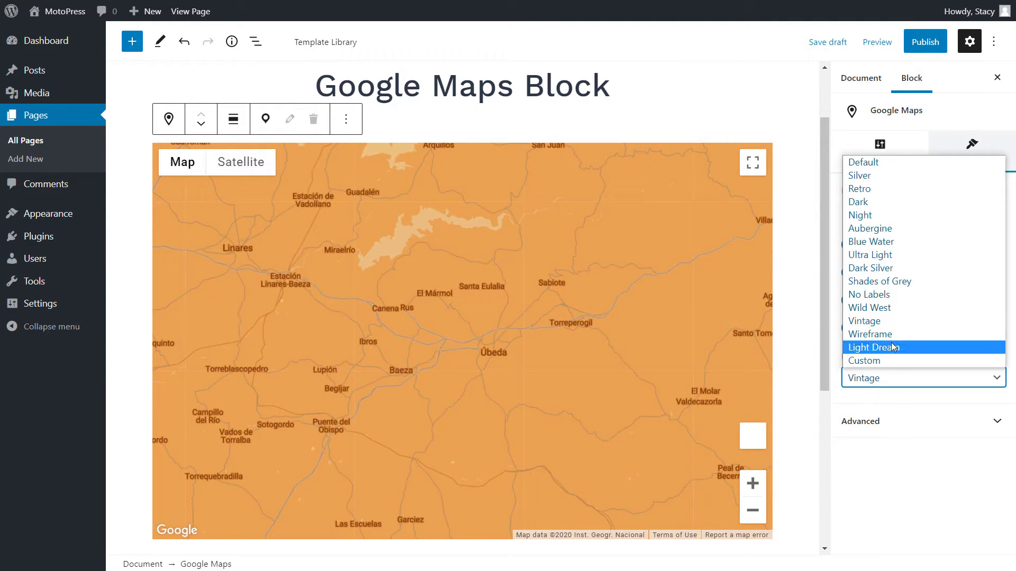
left_click(864, 360)
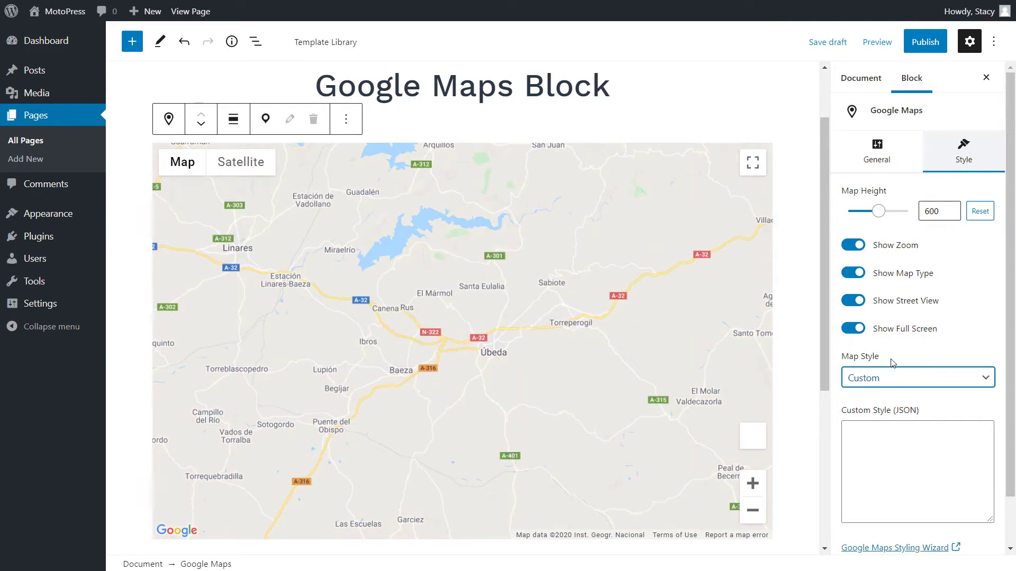
scroll("down", 3)
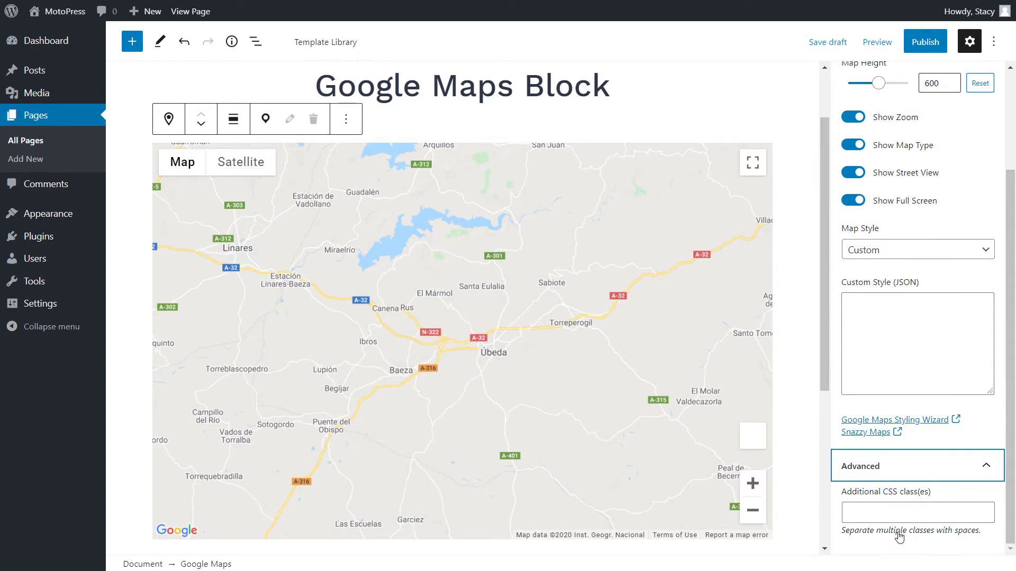
left_click(917, 512)
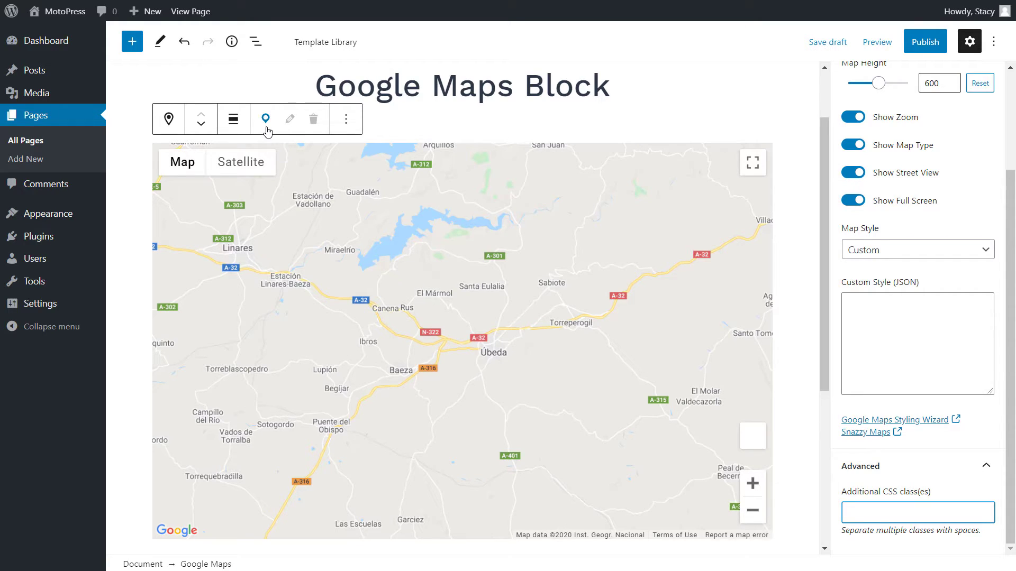
- Put the map block into marker-placing mode with the Add Marker pin icon
left_click(265, 118)
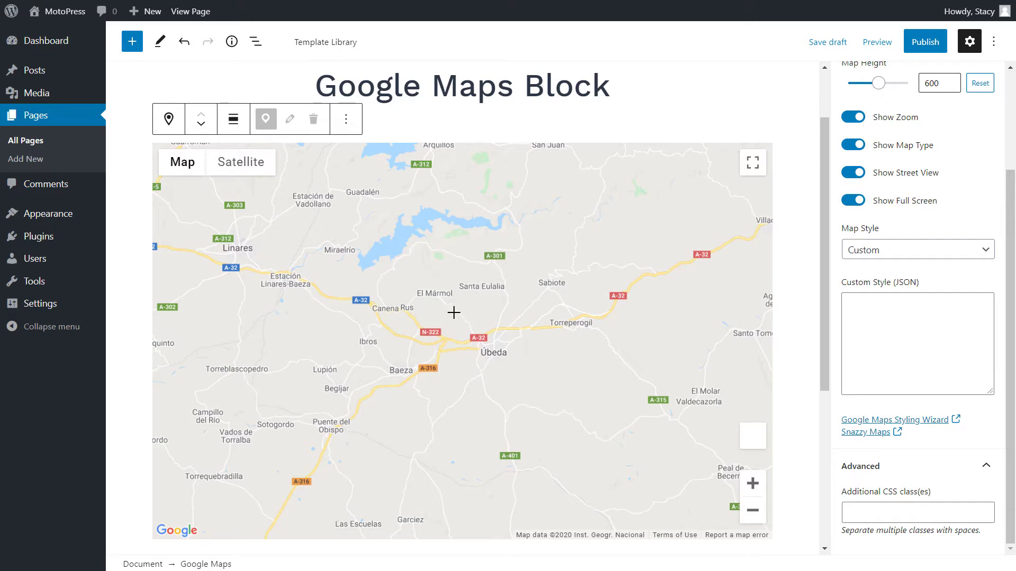
mouse_move(472, 345)
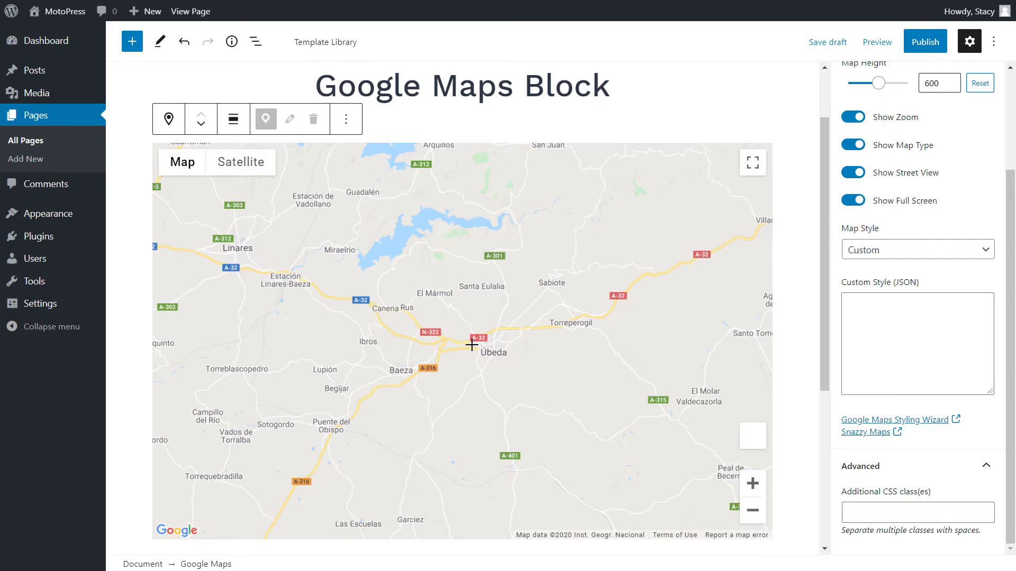
- Drop a marker near Úbeda, review its popup text, max width and longitude, then save
left_click(290, 118)
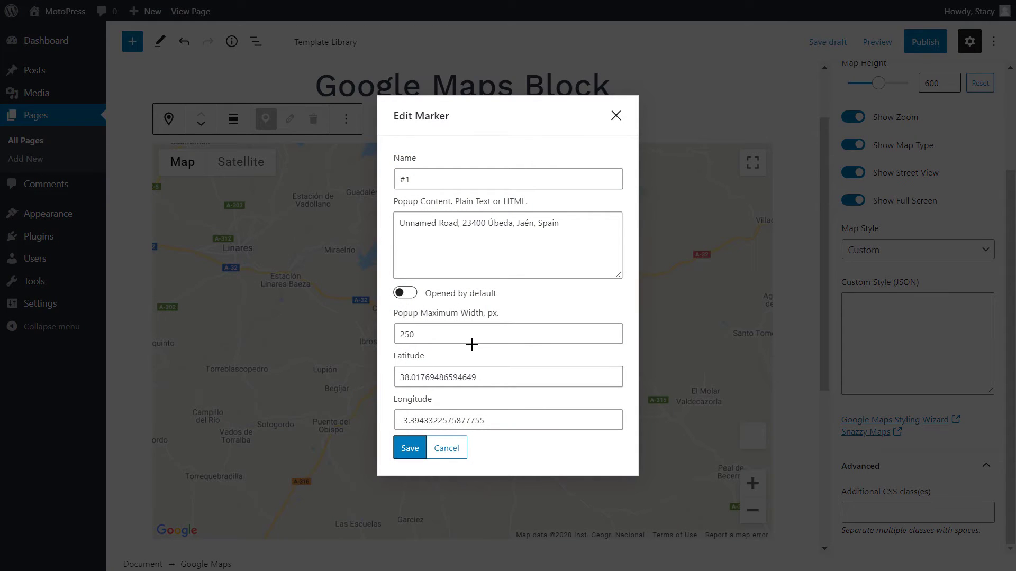
mouse_move(531, 204)
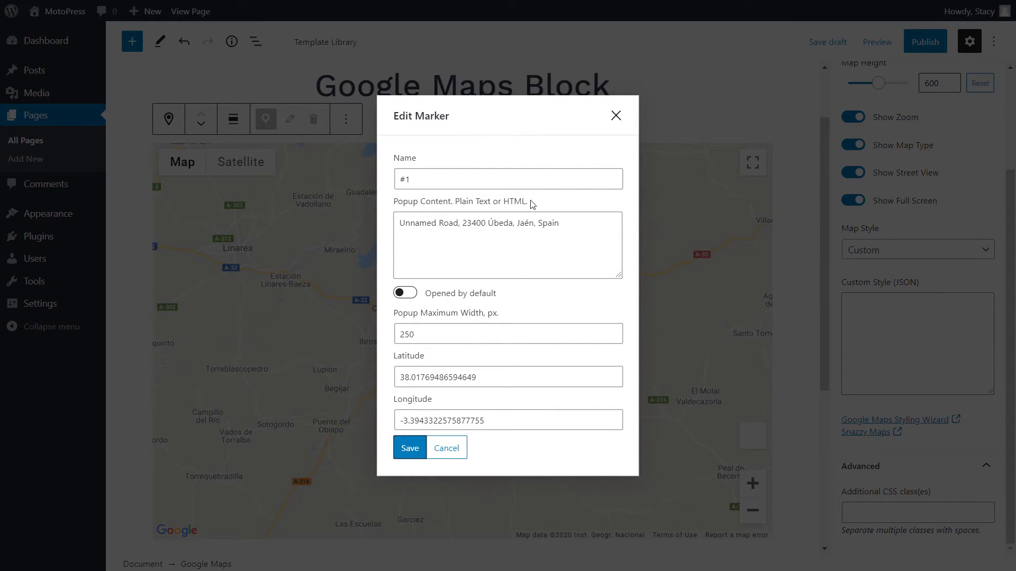
left_click(565, 224)
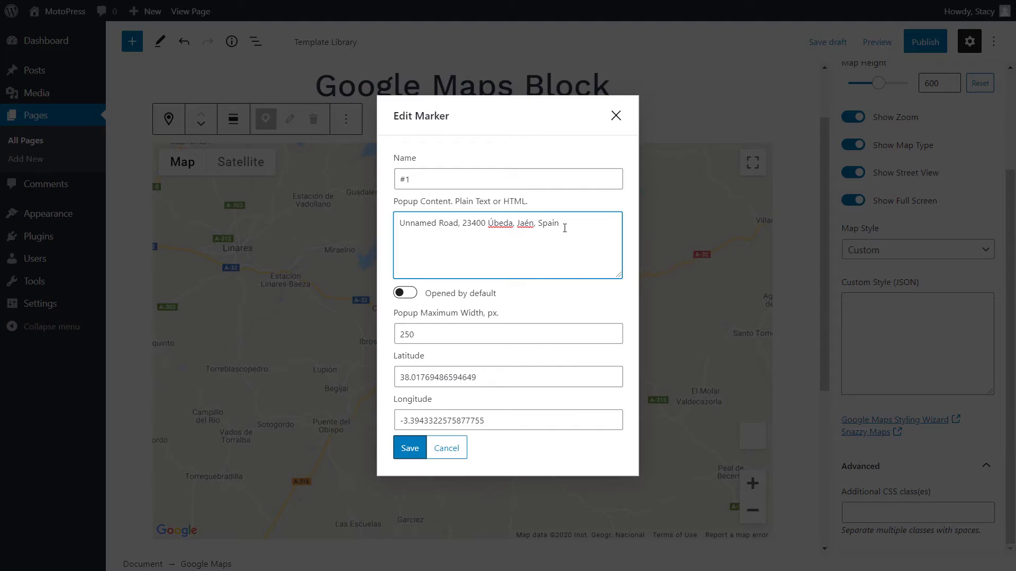
left_click(405, 293)
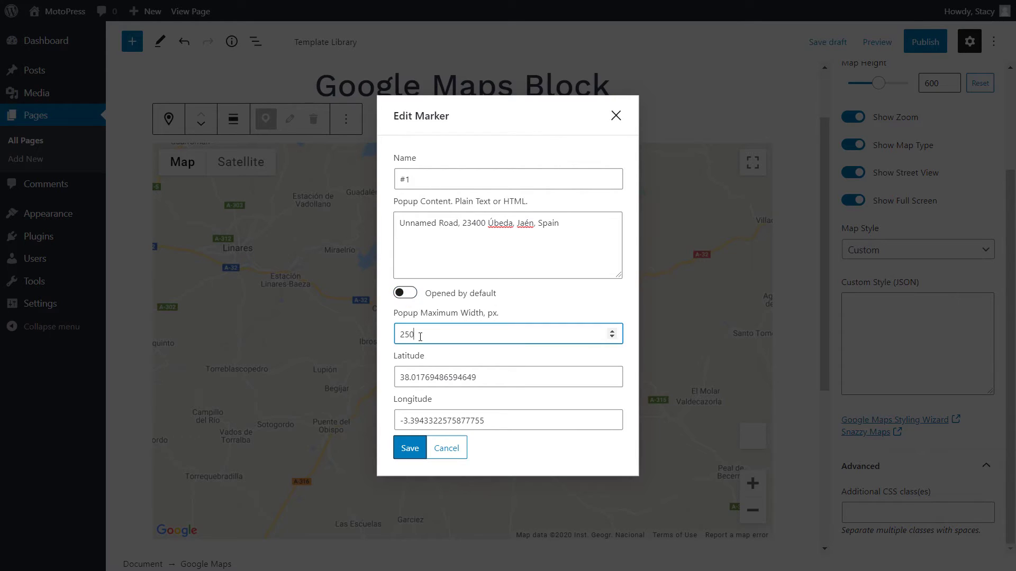
left_click(507, 376)
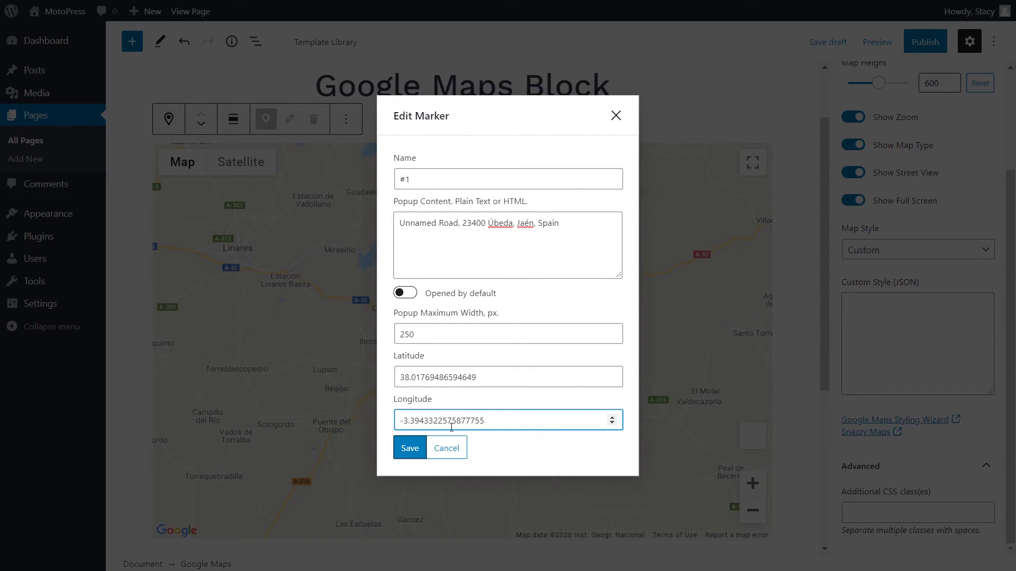
left_click(410, 448)
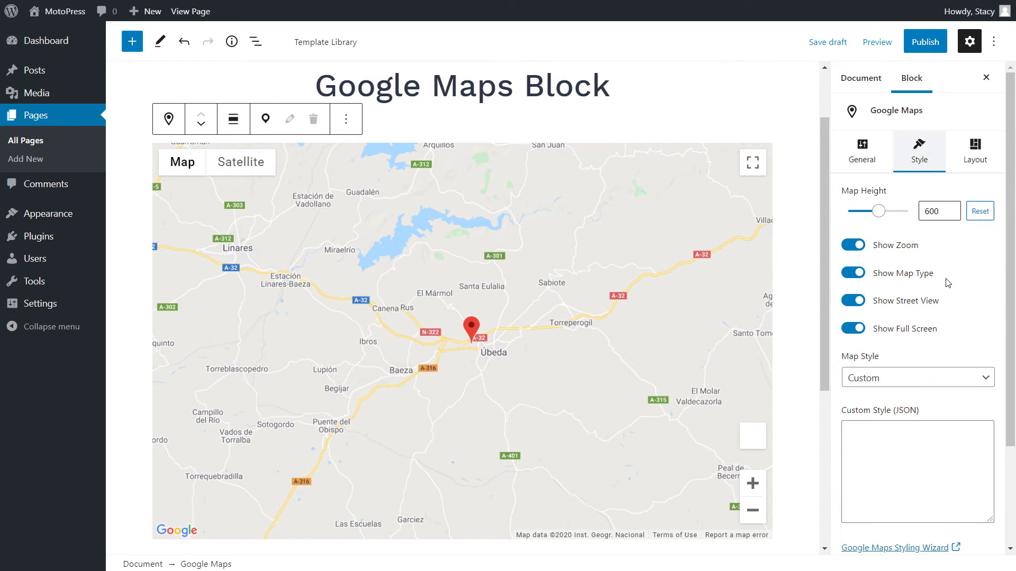
- Review Marker #1 settings, then view the published Google Maps Block page on the site
left_click(980, 151)
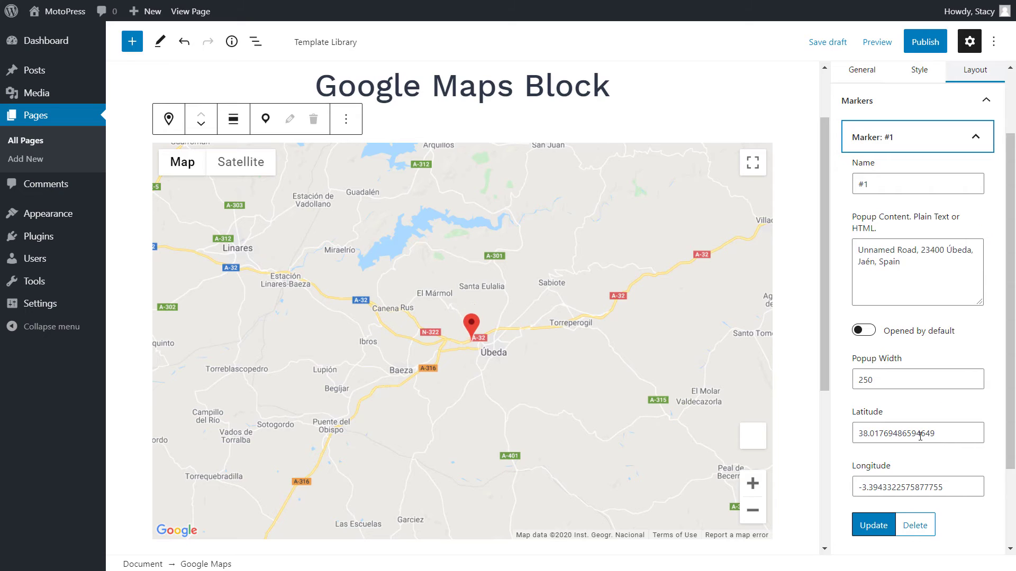
left_click(877, 42)
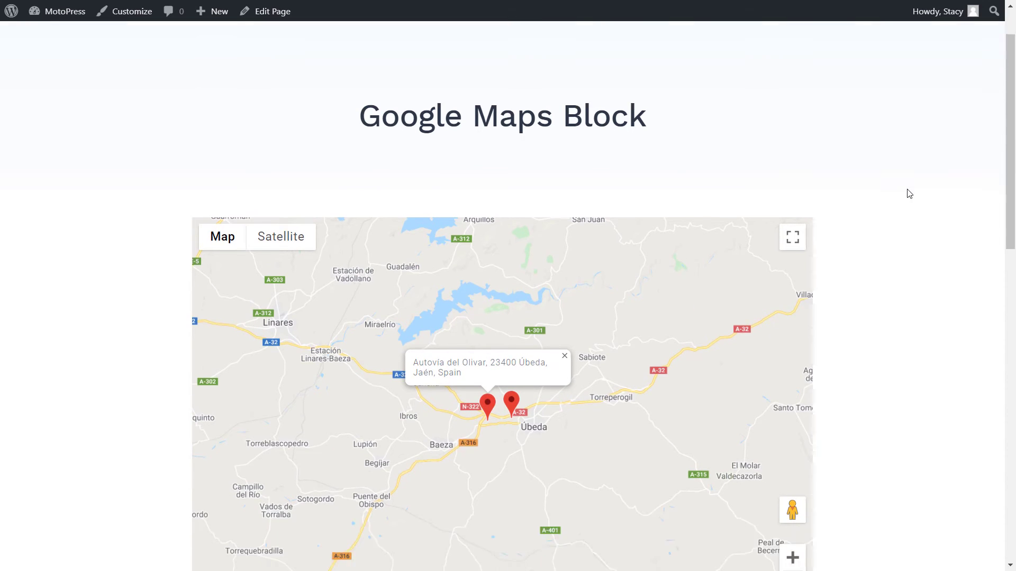
- Show the Unnamed Road marker's address popup and zoom the map in two levels
scroll("down", 3)
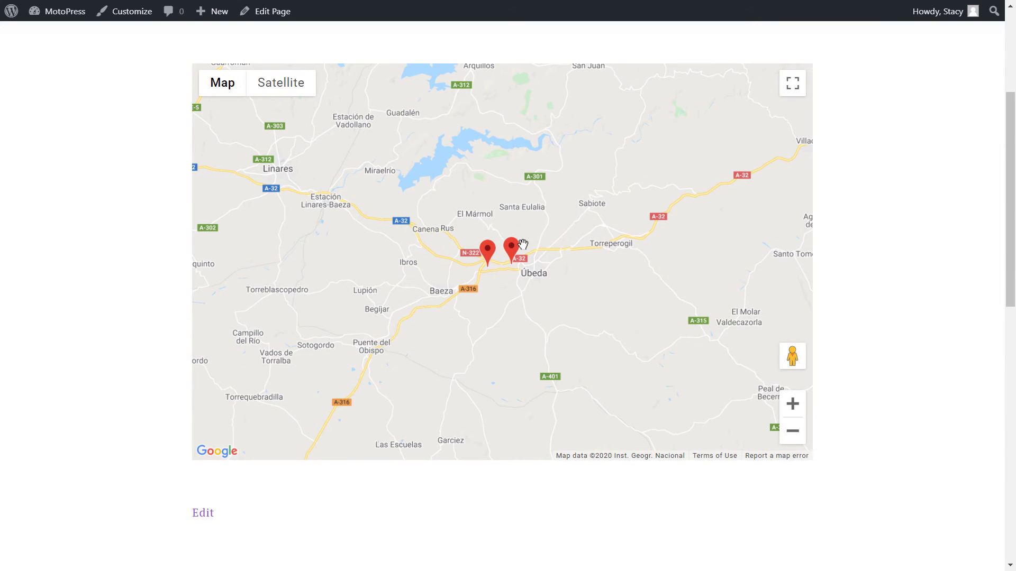
left_click(511, 255)
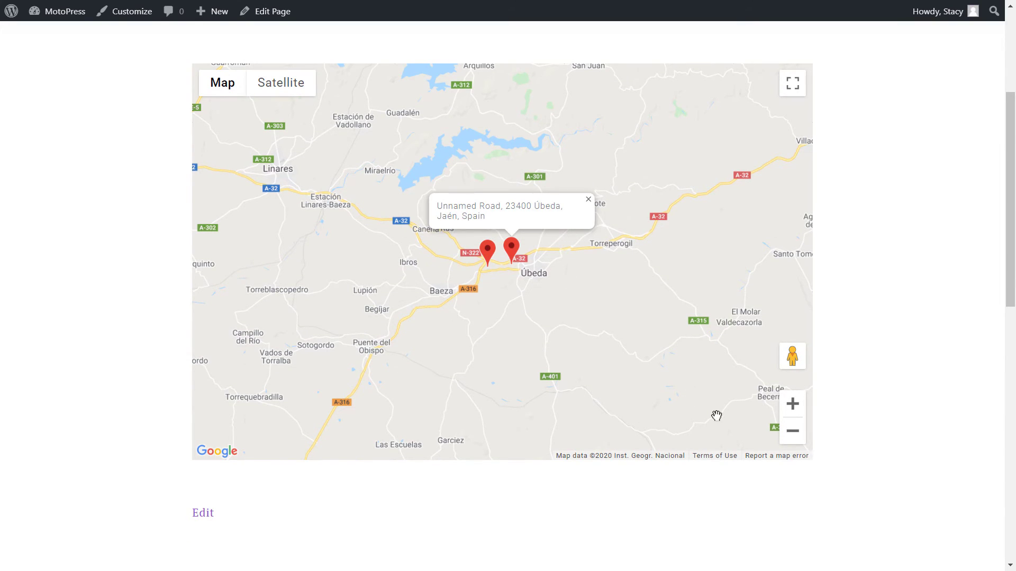
left_click(792, 404)
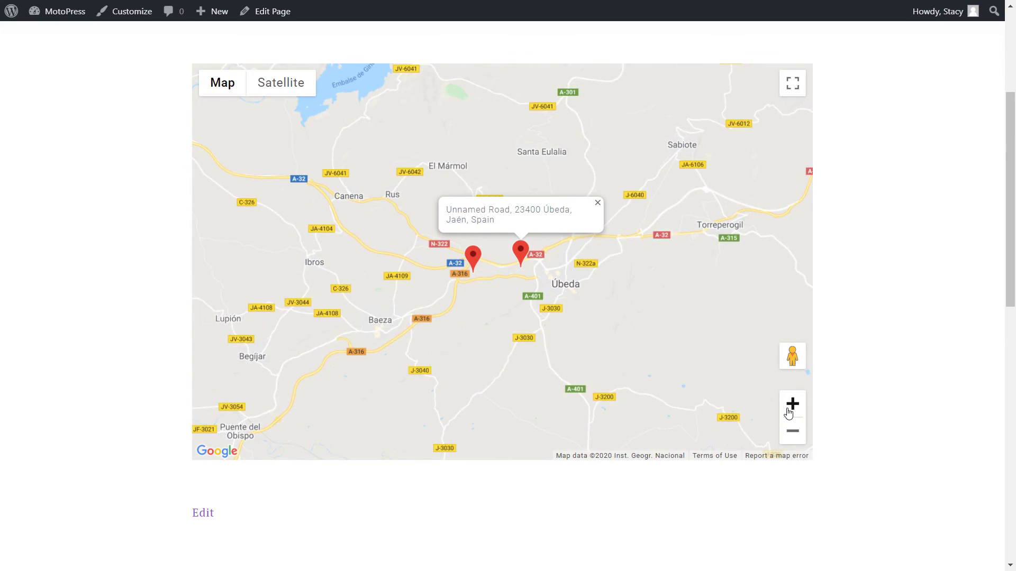
left_click(792, 405)
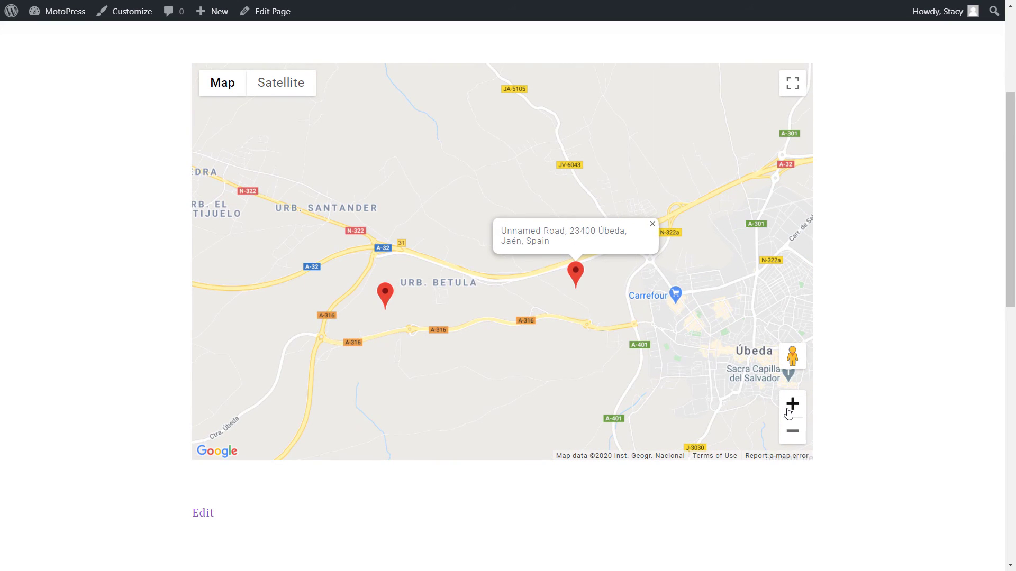